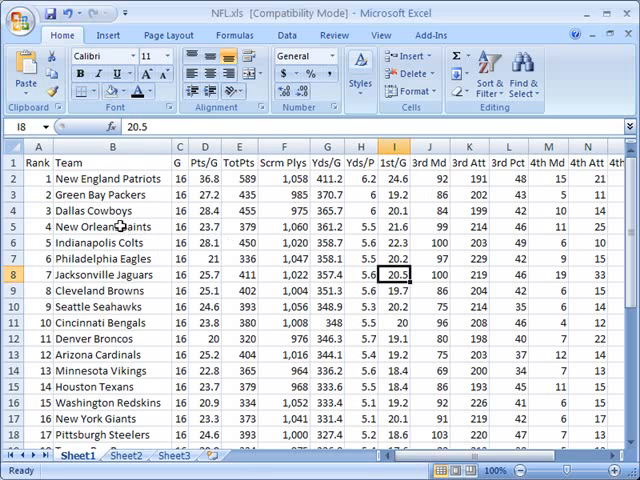
Inspect the alignment of the 1,060 value and the New Orleans Saints name.
{"action": "left_click", "coordinate": [112, 146]}
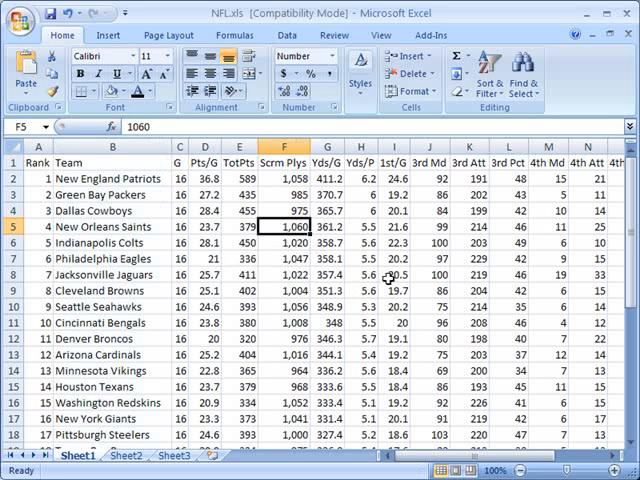
{"action": "left_click", "coordinate": [300, 146]}
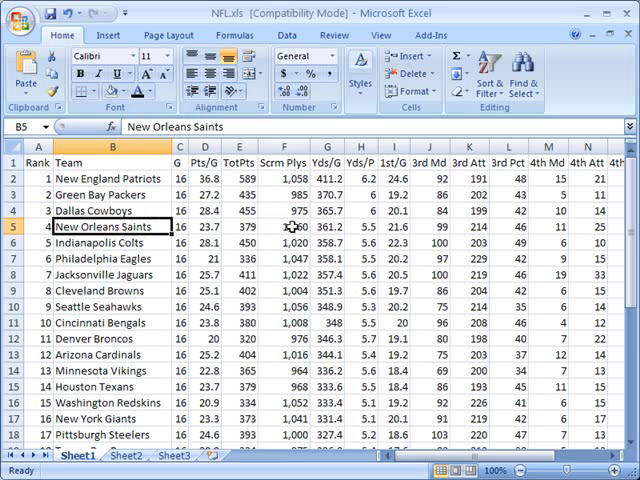
{"action": "left_click", "coordinate": [299, 231]}
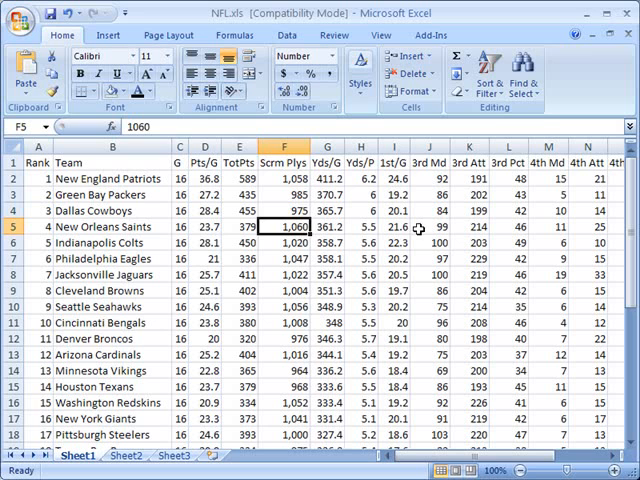
Center Dallas Cowboys in B4, then right-align it, and select 975 in F4.
{"action": "left_click", "coordinate": [103, 211]}
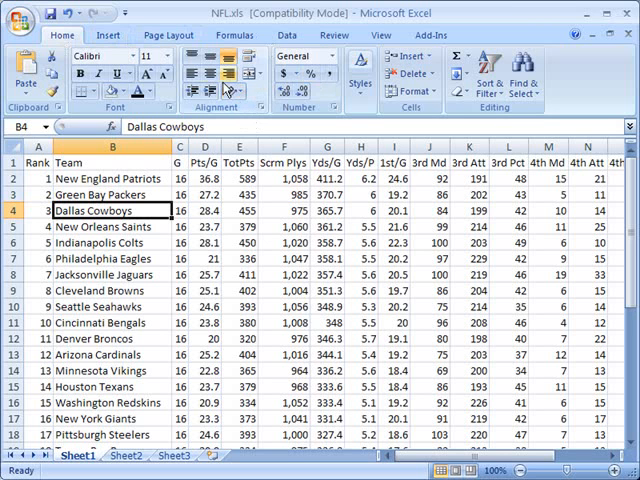
{"action": "left_click", "coordinate": [209, 72]}
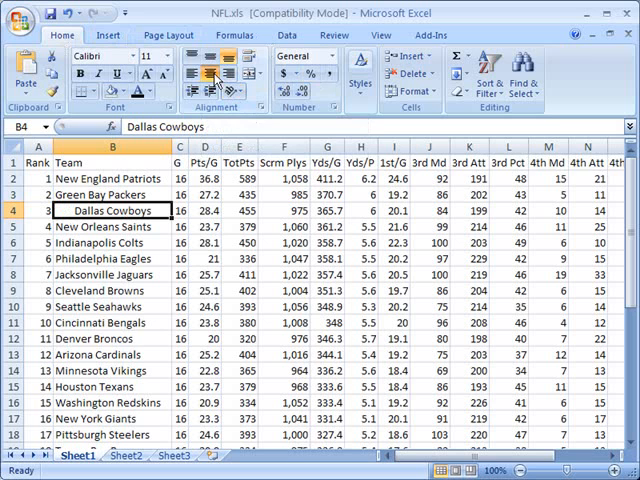
{"action": "mouse_move", "coordinate": [230, 74]}
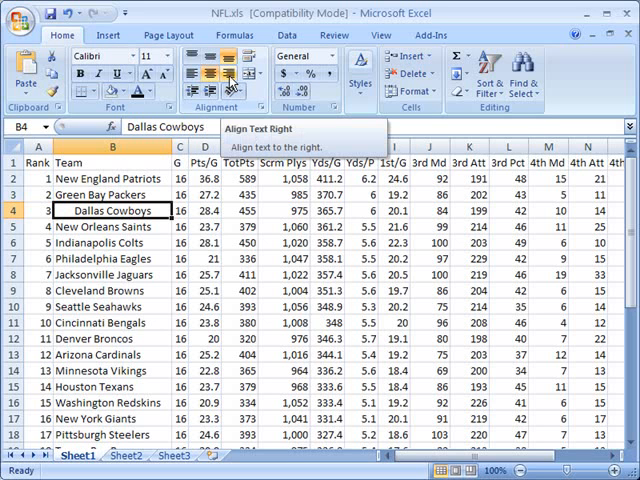
{"action": "left_click", "coordinate": [228, 75]}
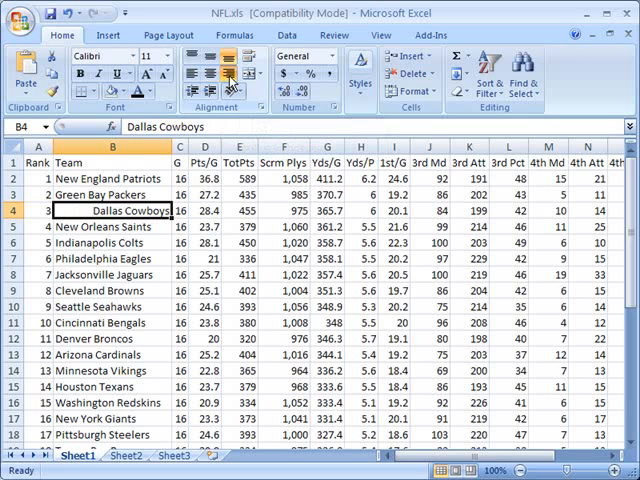
{"action": "left_click", "coordinate": [282, 306]}
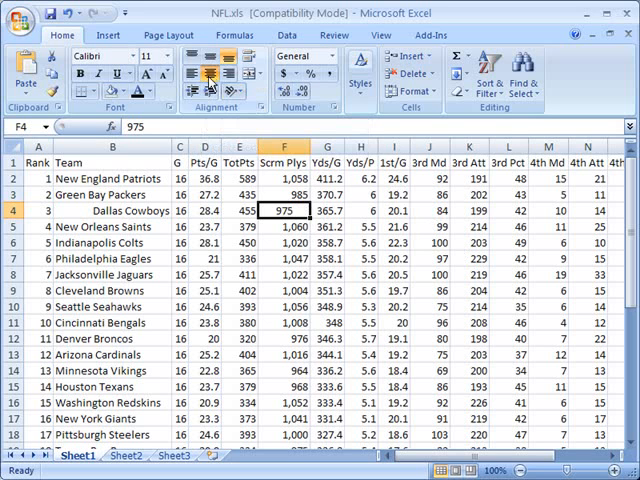
{"action": "mouse_move", "coordinate": [189, 77]}
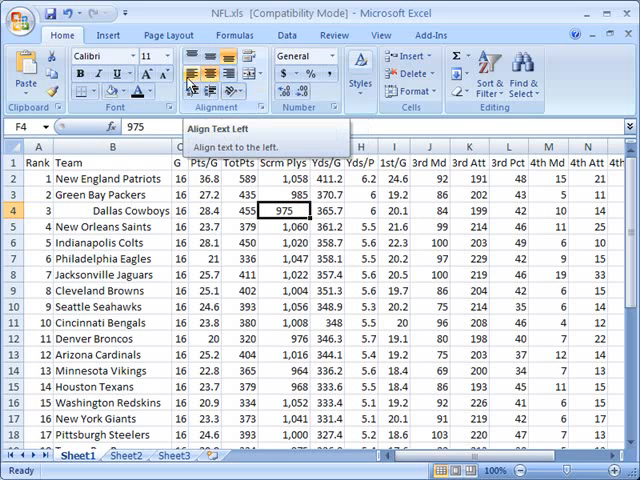
Try left-aligning 975 in F4, then return Dallas Cowboys in B4 to left alignment.
{"action": "left_click", "coordinate": [190, 79]}
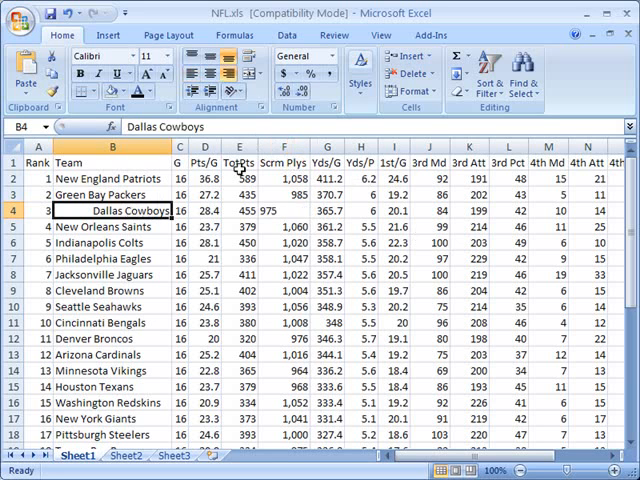
{"action": "left_click", "coordinate": [282, 211]}
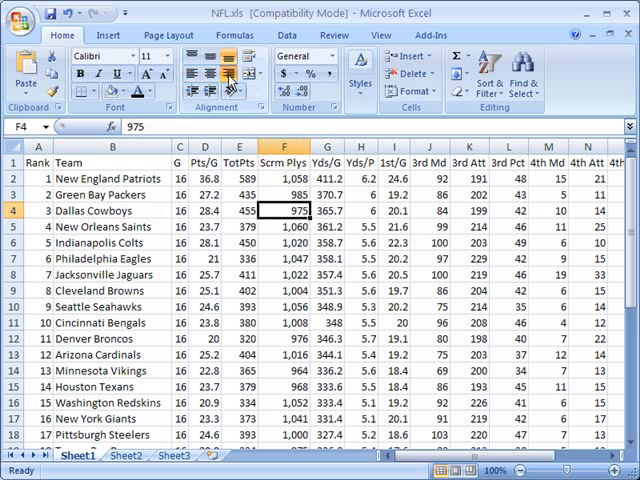
{"action": "left_click", "coordinate": [95, 227]}
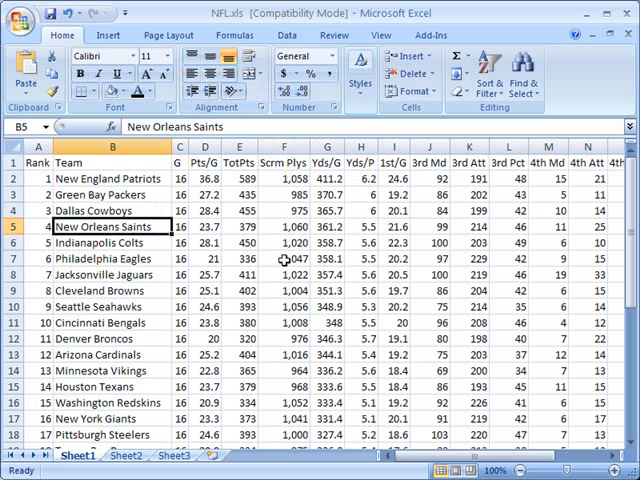
Decrease the indent on team names B4:B7, Dallas Cowboys through Philadelphia Eagles.
{"action": "left_click", "coordinate": [112, 210]}
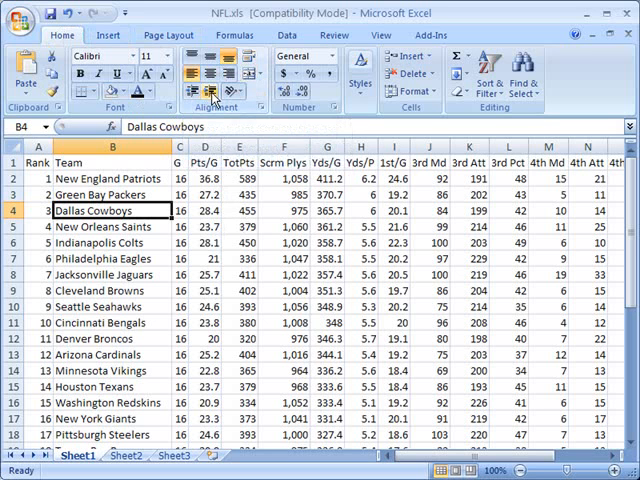
{"action": "mouse_move", "coordinate": [213, 91]}
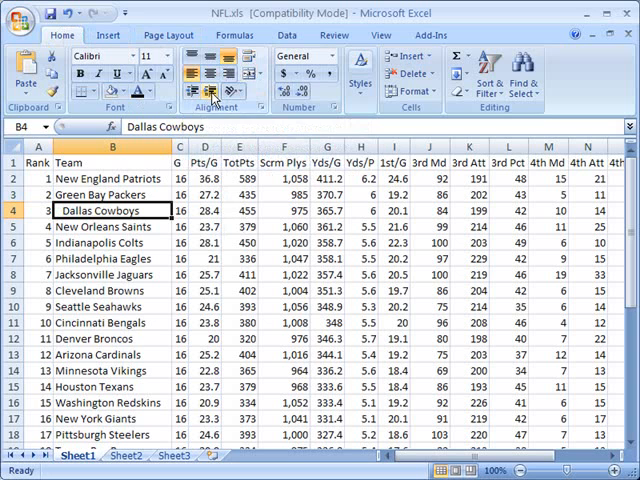
{"action": "left_click", "coordinate": [105, 227]}
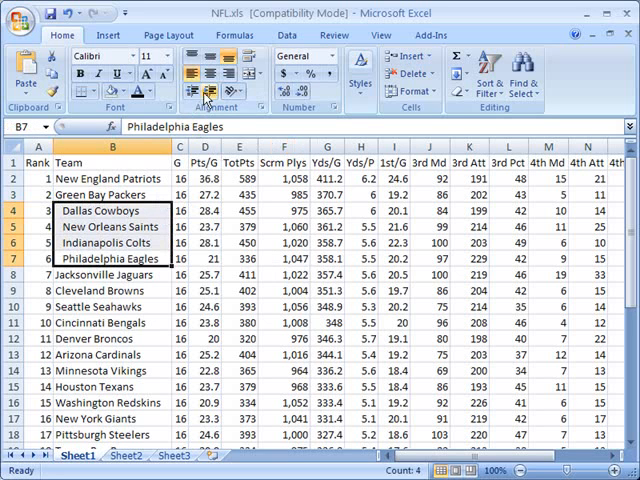
{"action": "mouse_move", "coordinate": [196, 95]}
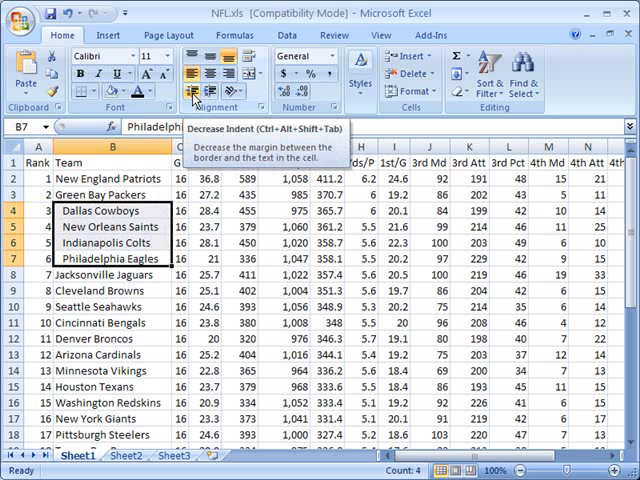
{"action": "left_click", "coordinate": [193, 72]}
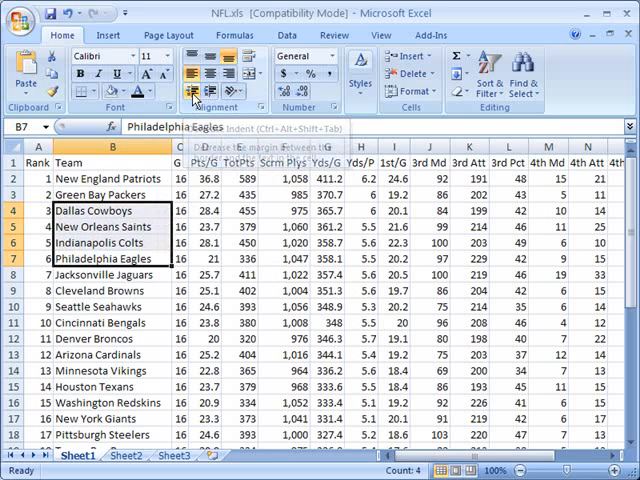
{"action": "mouse_move", "coordinate": [345, 303]}
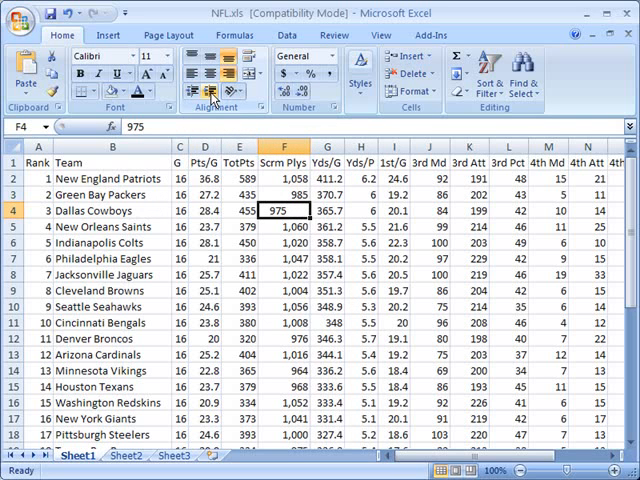
{"action": "mouse_move", "coordinate": [196, 92]}
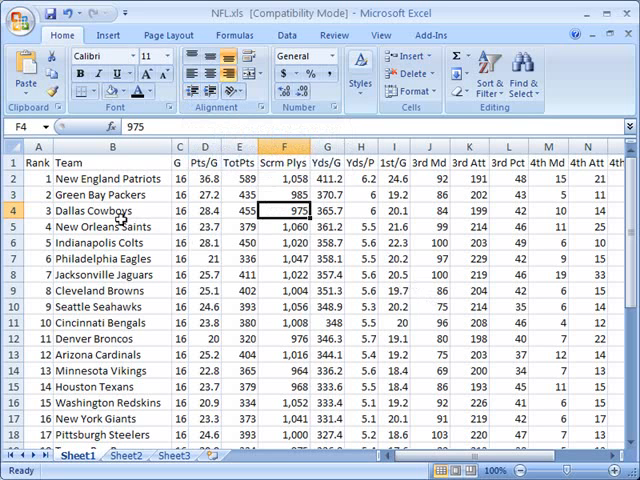
Realign the Dallas Cowboys, Indianapolis Colts and Cincinnati Bengals names in B4, B6 and B11.
{"action": "left_click", "coordinate": [108, 211]}
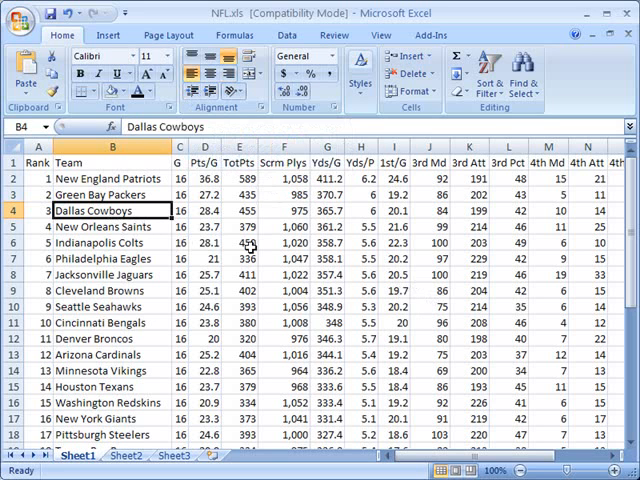
{"action": "left_click", "coordinate": [297, 259]}
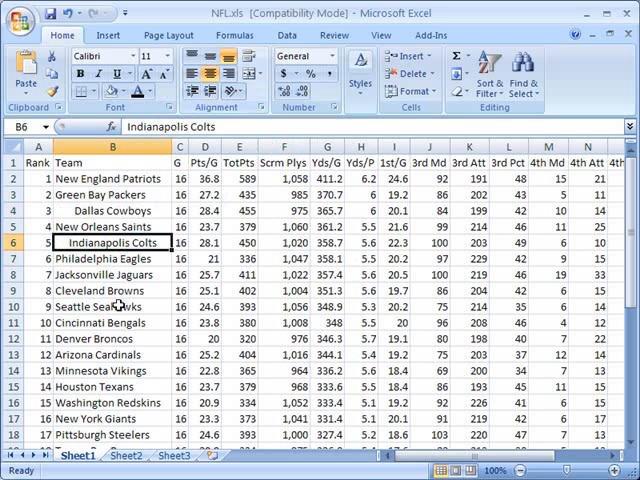
{"action": "left_click", "coordinate": [112, 322]}
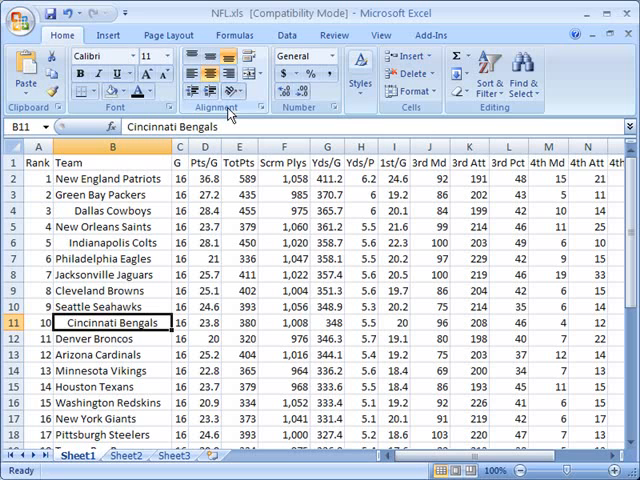
{"action": "mouse_move", "coordinate": [229, 113]}
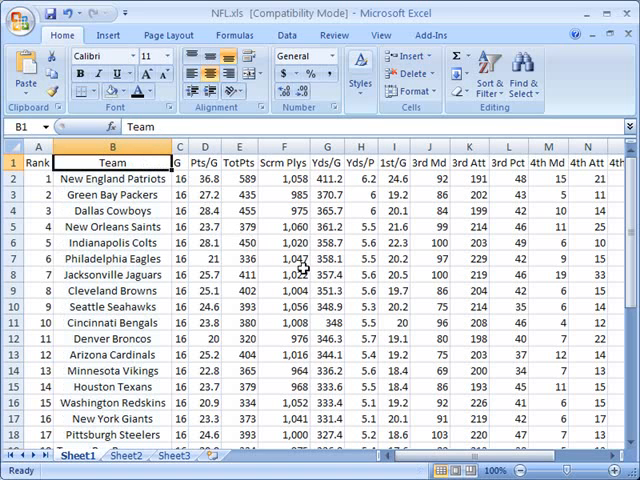
{"action": "mouse_move", "coordinate": [237, 117]}
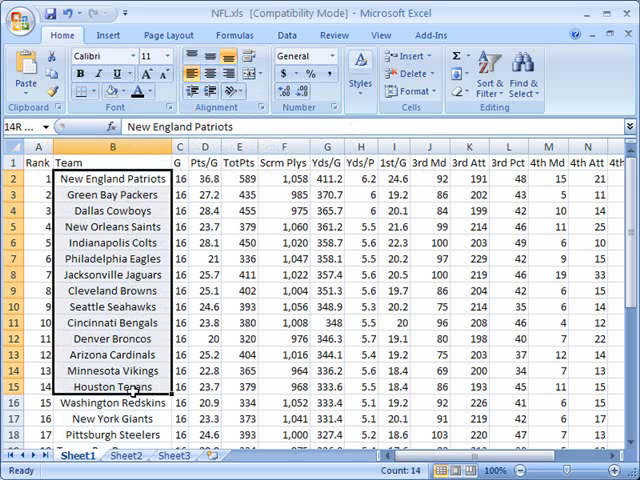
Center column B, including the Team header and all team names.
{"action": "left_click", "coordinate": [207, 274]}
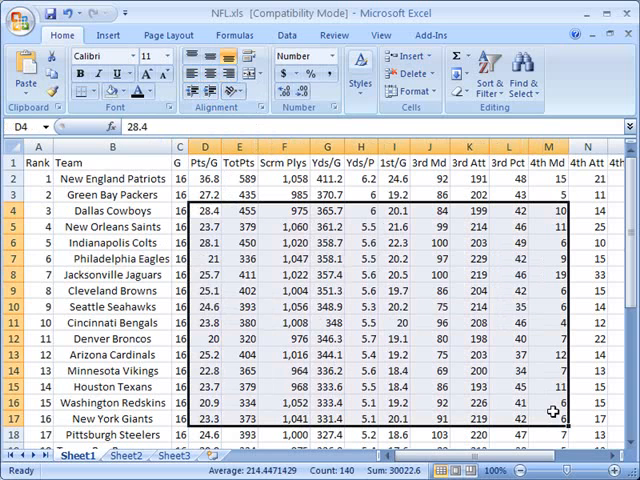
Left-align the Pts/G through 4th Md statistics in D4:M17.
{"action": "left_click", "coordinate": [300, 55]}
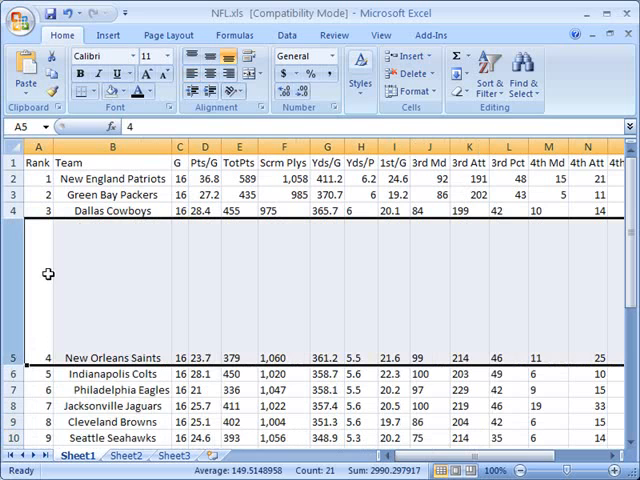
{"action": "mouse_move", "coordinate": [108, 280]}
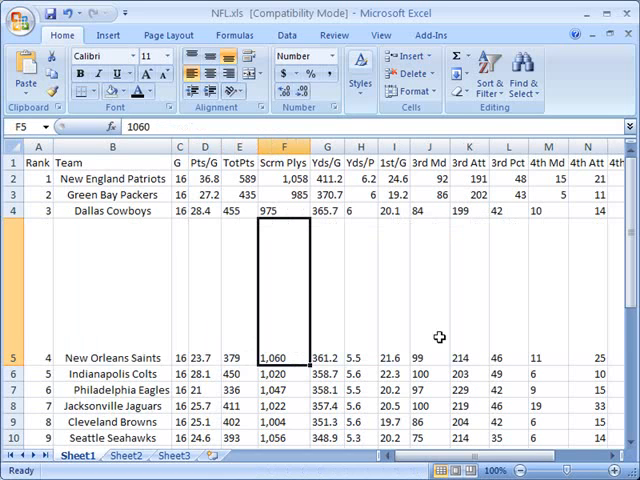
Select the enlarged New Orleans Saints row 5.
{"action": "left_click", "coordinate": [112, 372]}
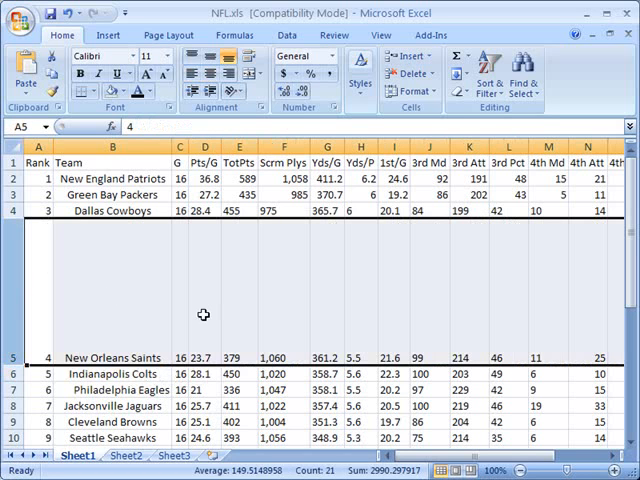
{"action": "mouse_move", "coordinate": [210, 117]}
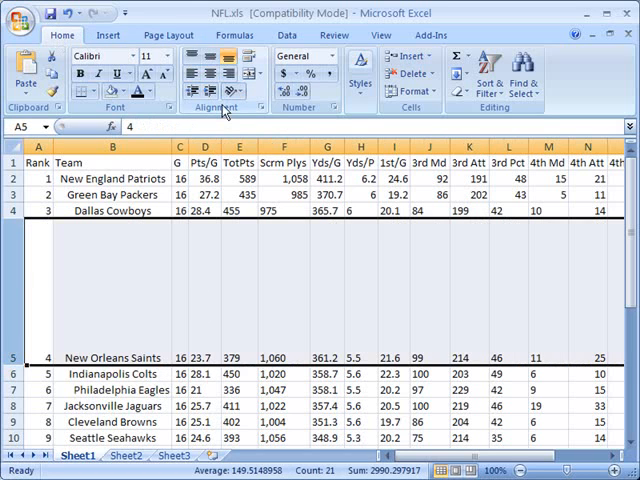
{"action": "mouse_move", "coordinate": [228, 72]}
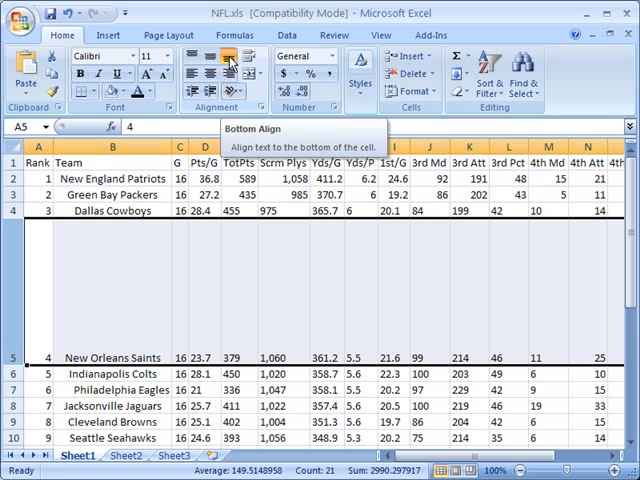
{"action": "mouse_move", "coordinate": [212, 71]}
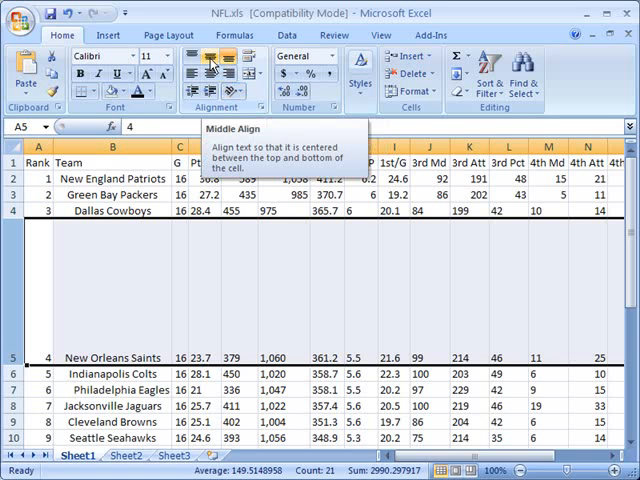
Top-align the row 5 entries and deselect to view the result.
{"action": "left_click", "coordinate": [211, 63]}
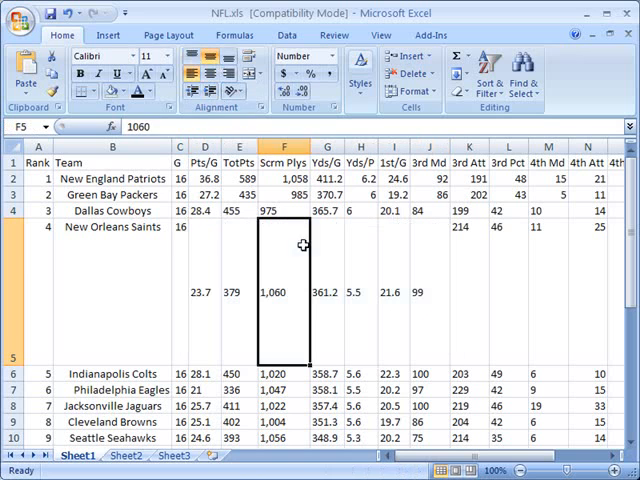
{"action": "left_click", "coordinate": [424, 389]}
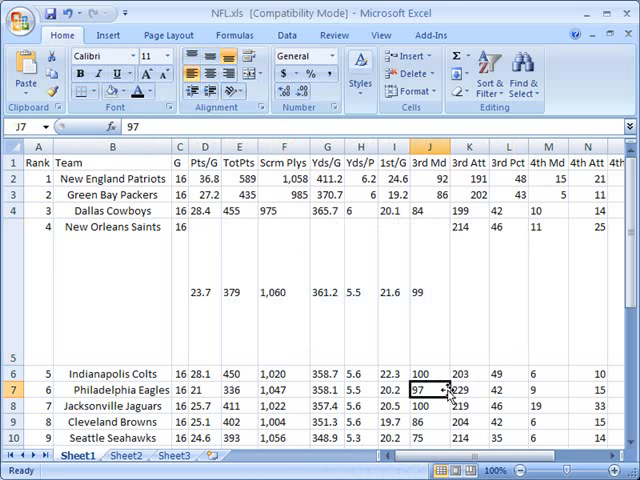